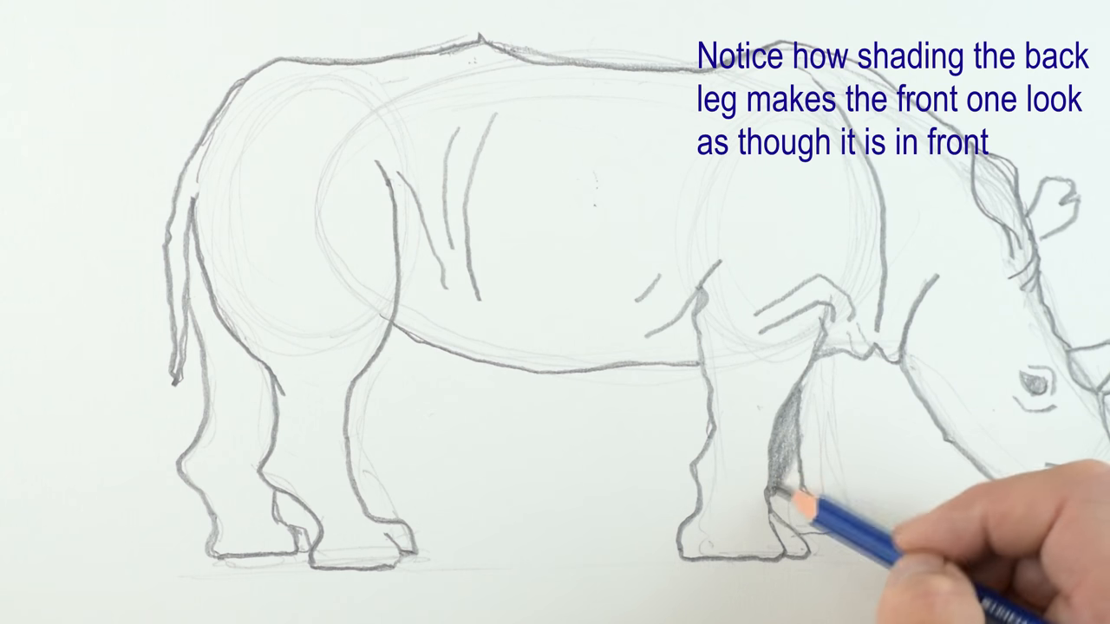
mouse_move(815, 347)
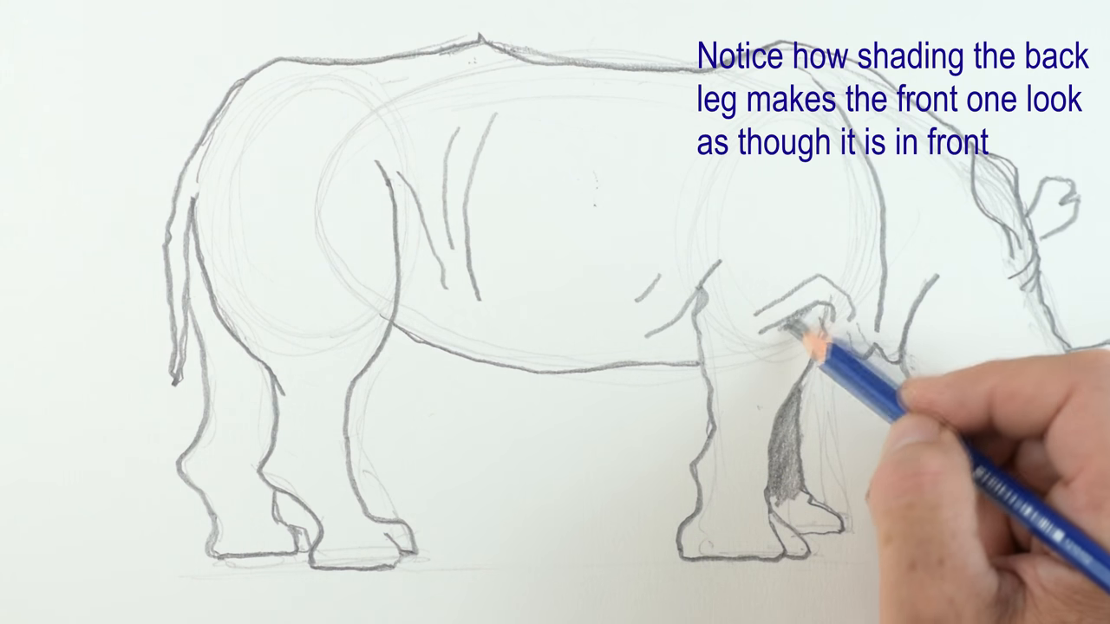